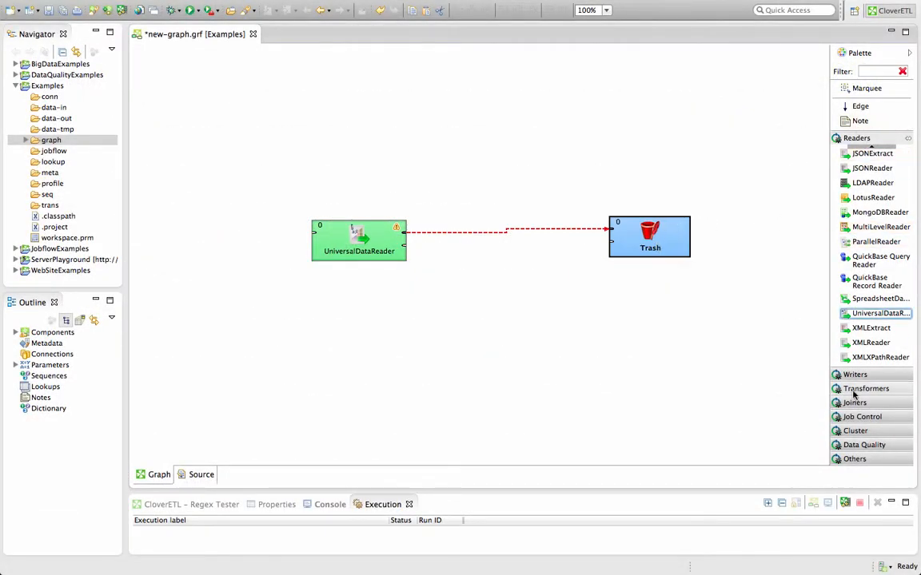
Drag a Reformat from the Transformers drawer onto the UniversalDataReader-to-Trash edge
left_click(866, 165)
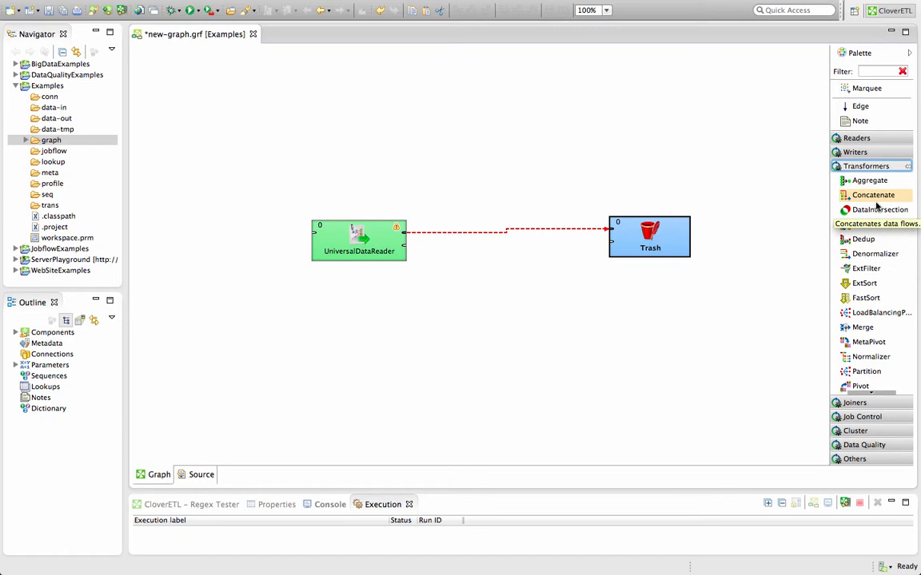
scroll("down", 3)
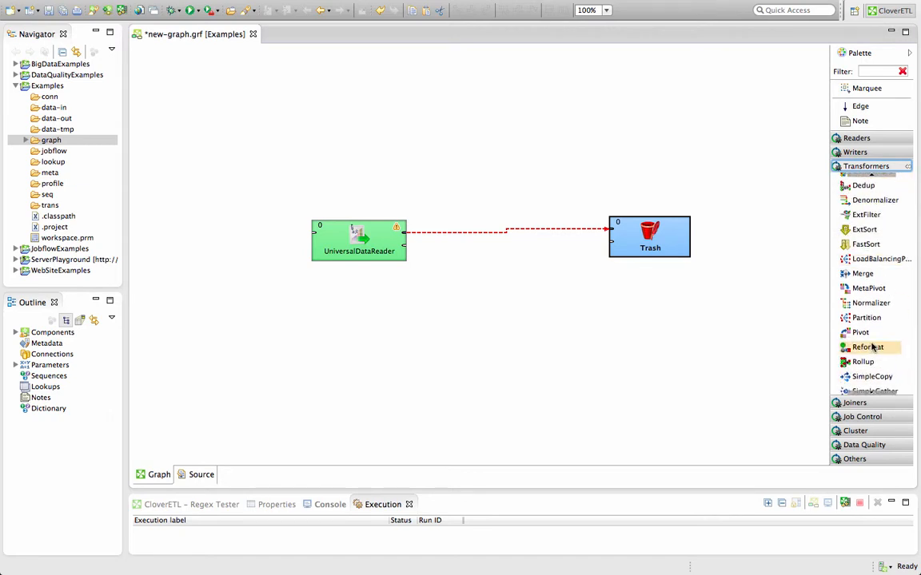
left_click_drag(867, 347, 501, 230)
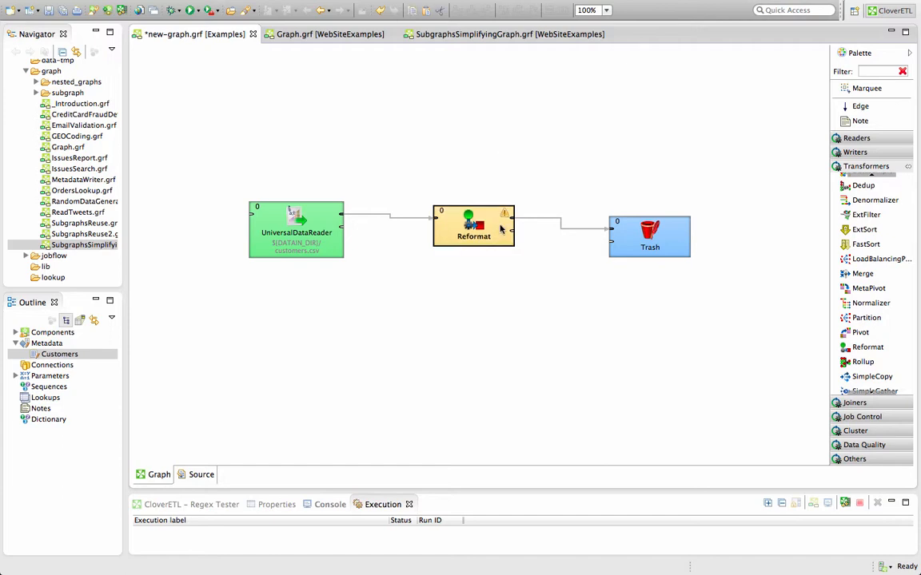
Enter $out.0.* = $in.0.* in Reformat's Source tab and activate Visual mode
double_click(473, 227)
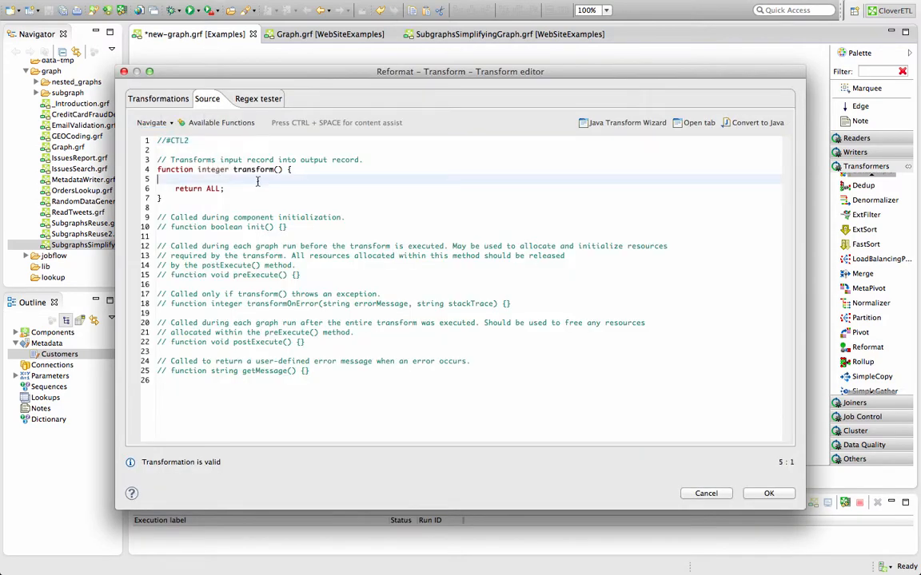
type("$out.0.* = $in.0.*;")
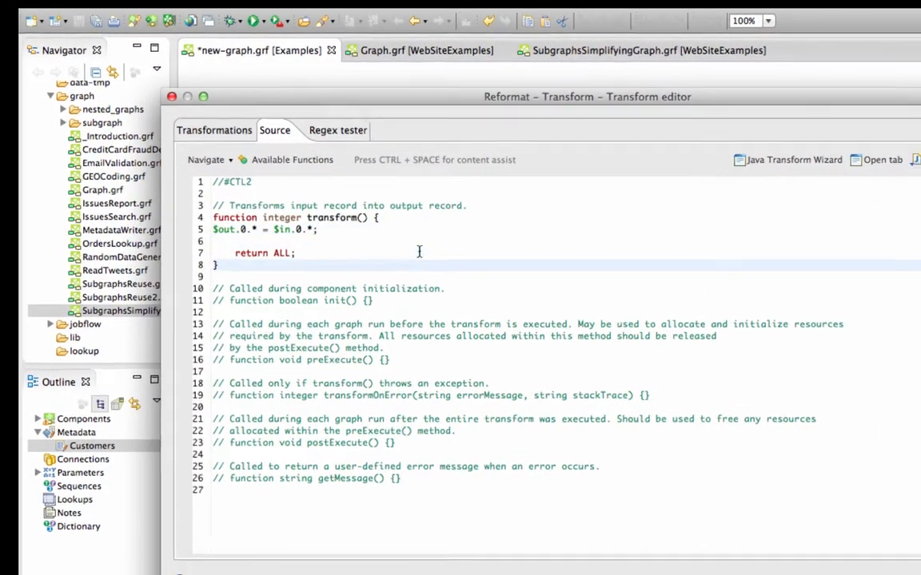
left_click(158, 98)
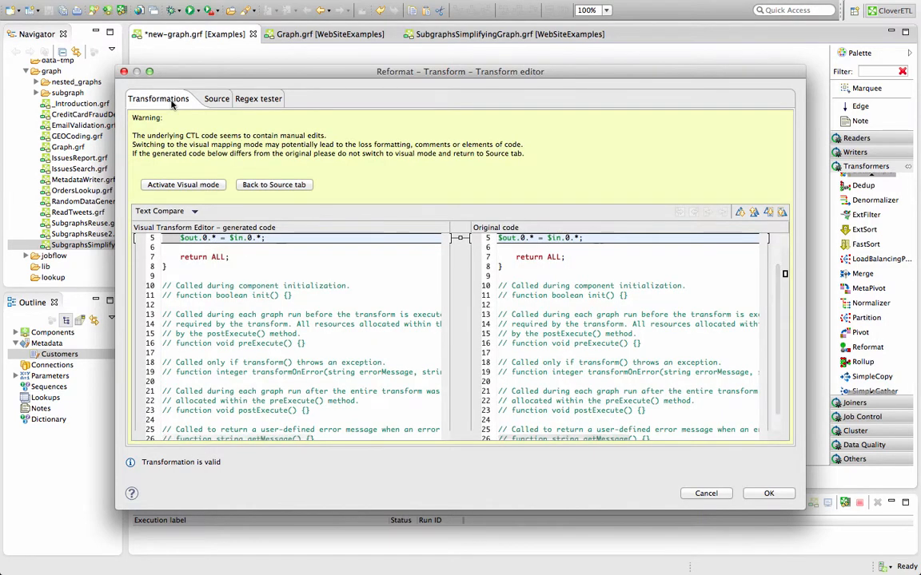
left_click(183, 184)
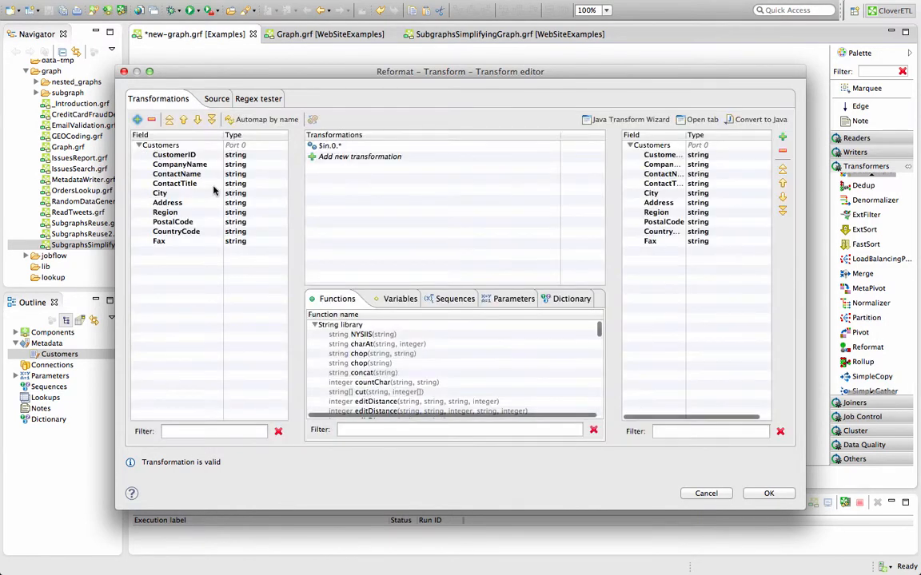
left_click(329, 146)
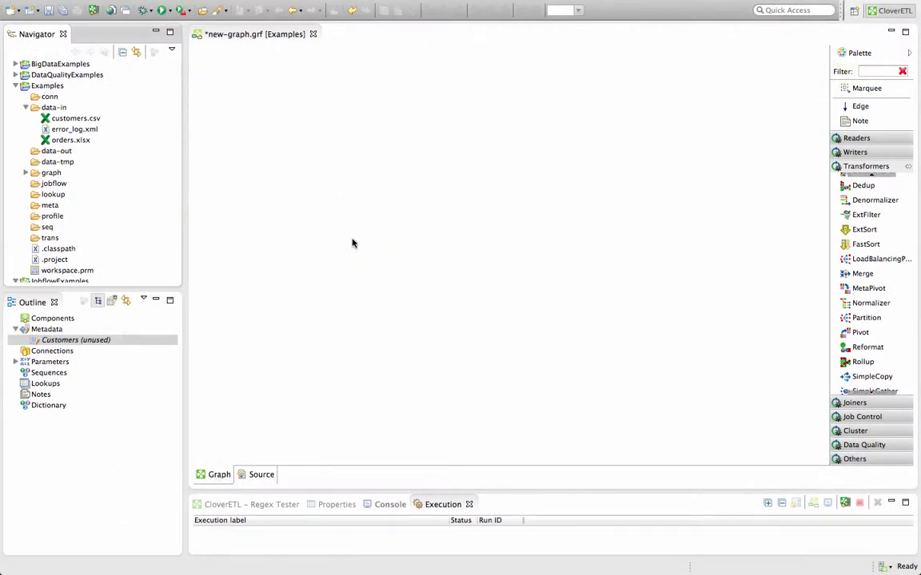
mouse_move(138, 131)
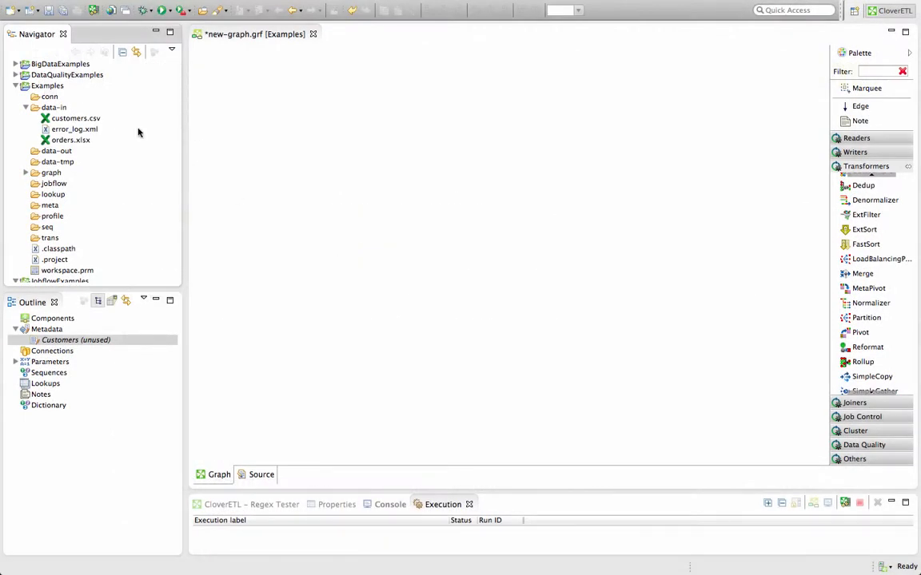
Drag customers.csv and error_log.xml from data-in onto the canvas as readers
left_click_drag(75, 118, 385, 196)
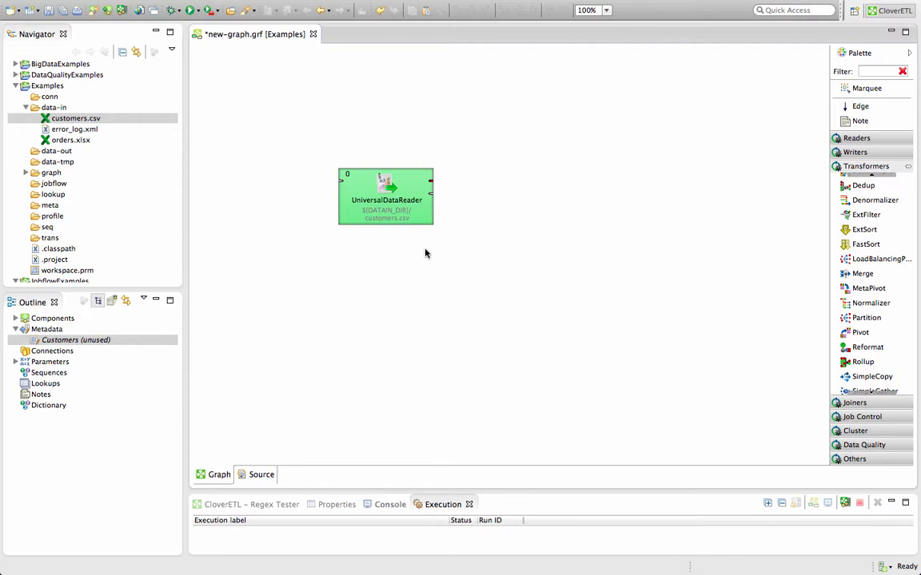
mouse_move(297, 184)
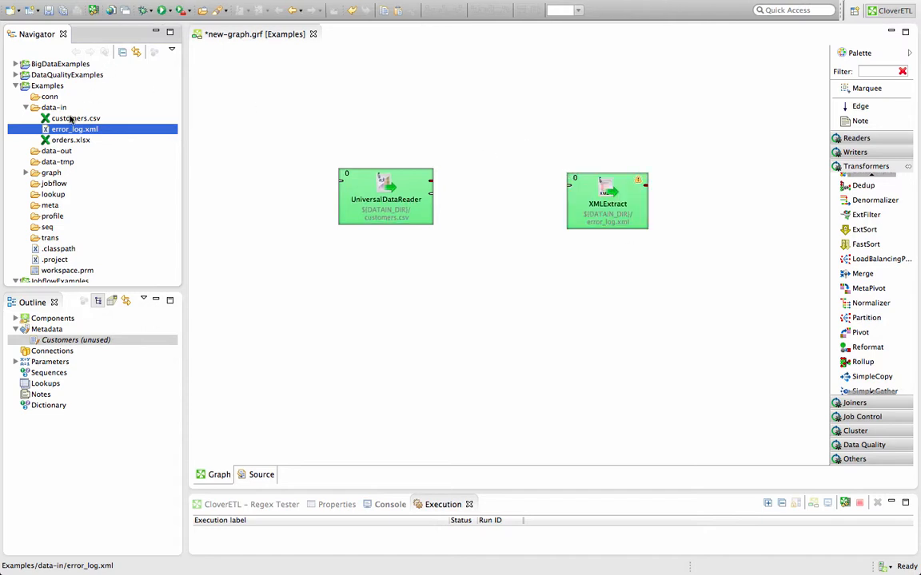
left_click_drag(70, 140, 462, 307)
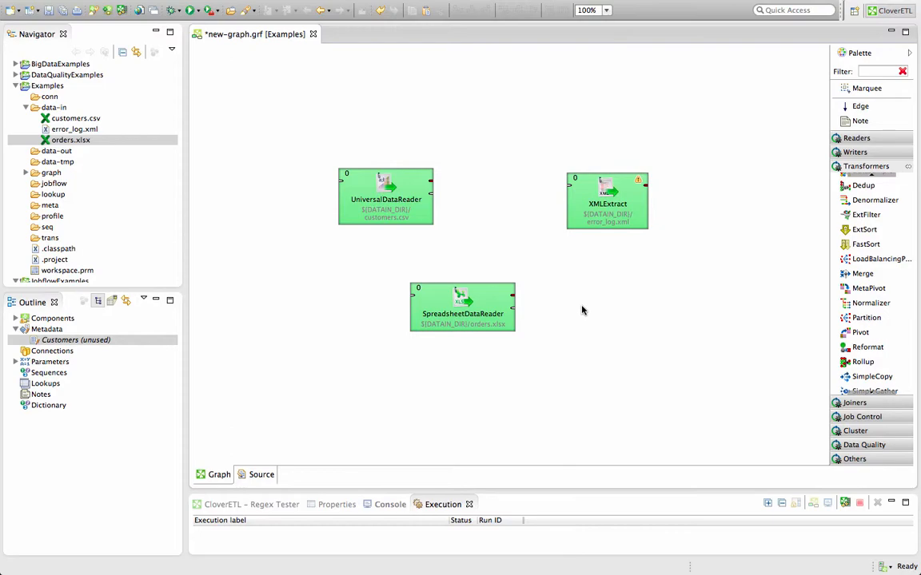
left_click(389, 33)
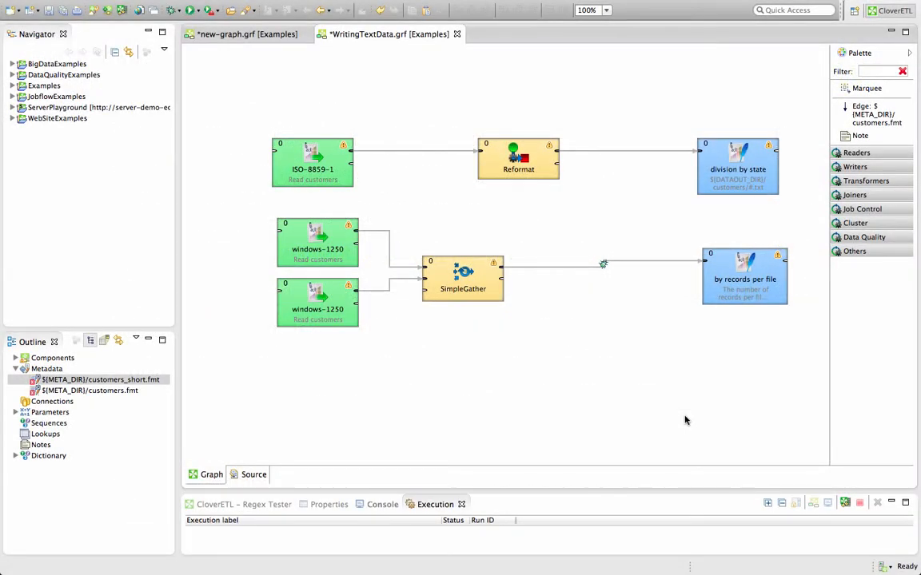
mouse_move(803, 343)
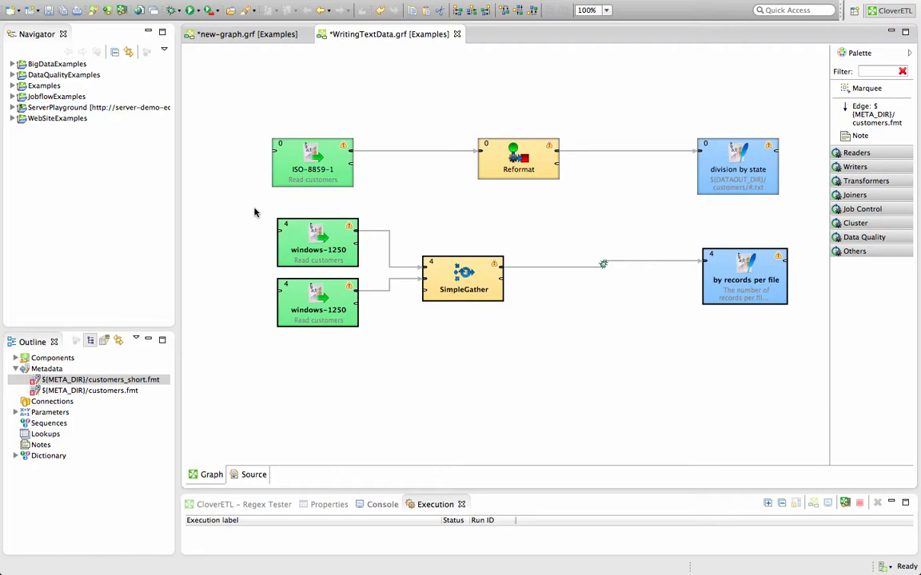
Deselect the four components after assigning them phase 4
left_click(208, 34)
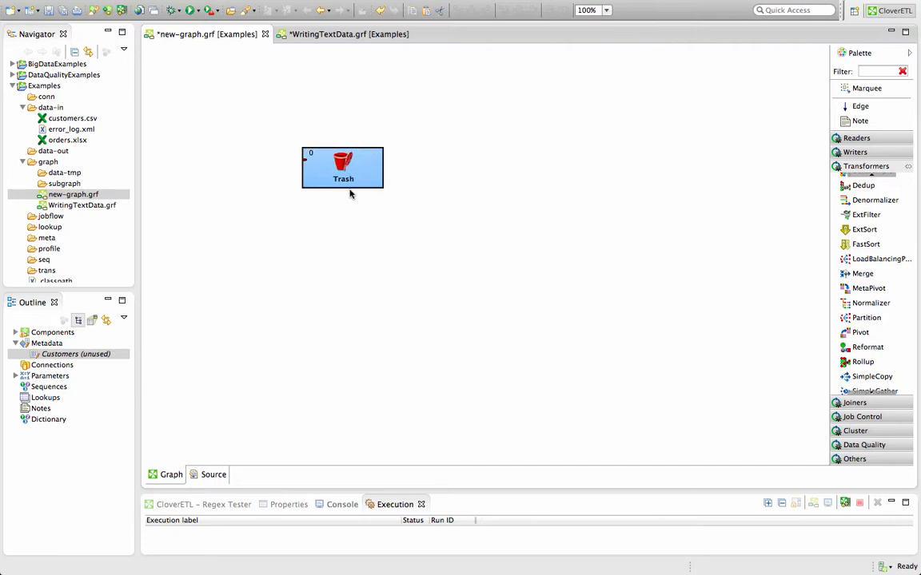
mouse_move(434, 247)
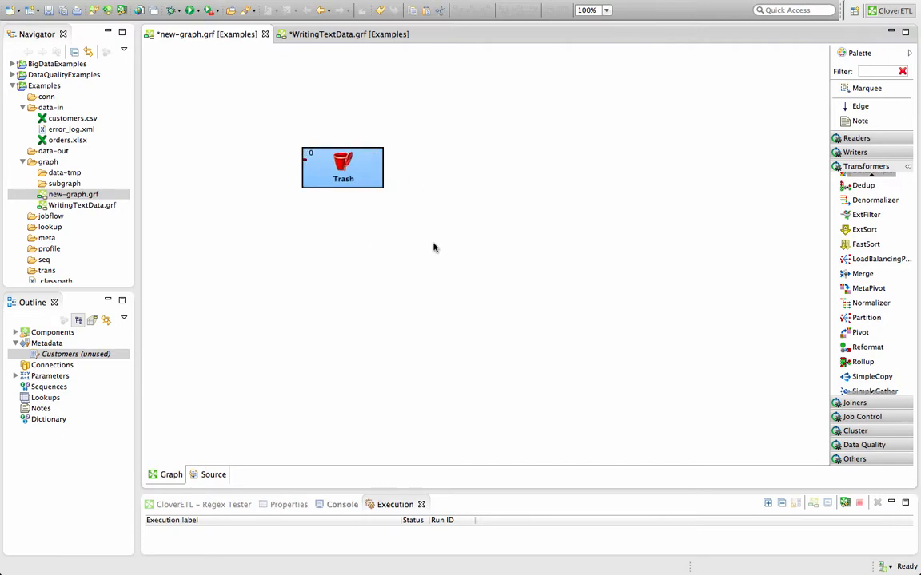
Switch back to the new-graph.grf editor tab
left_click(350, 33)
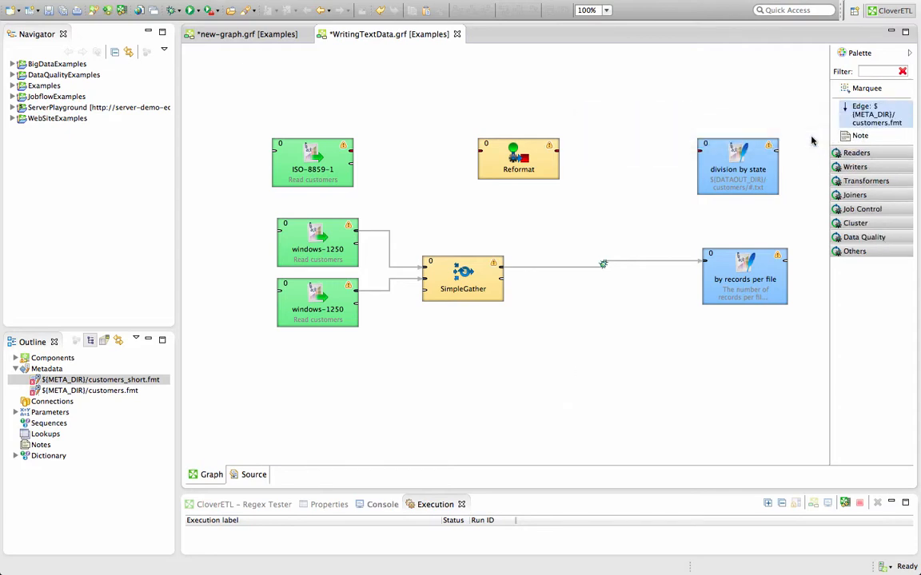
Draw a customers.fmt edge from the ISO-8859-1 reader to Reformat
left_click_drag(346, 152, 511, 152)
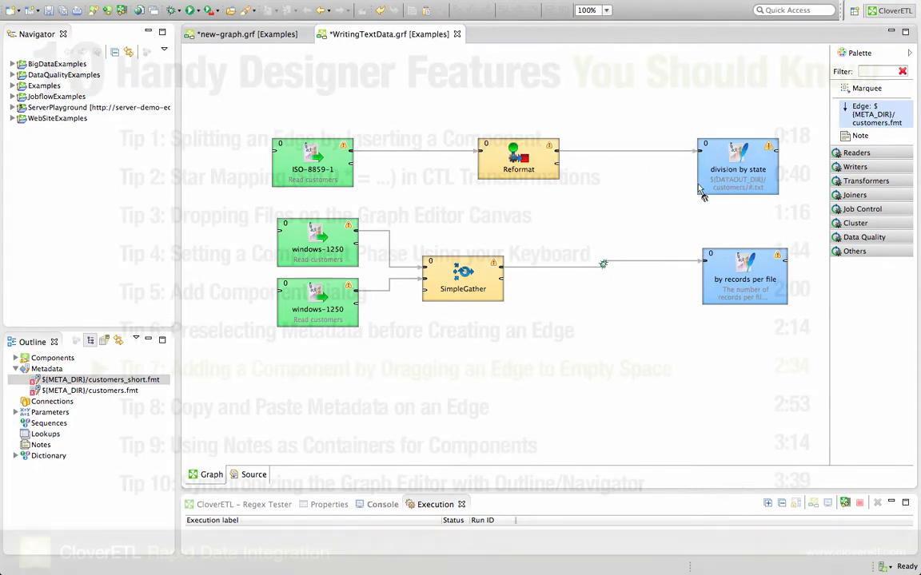
left_click(248, 33)
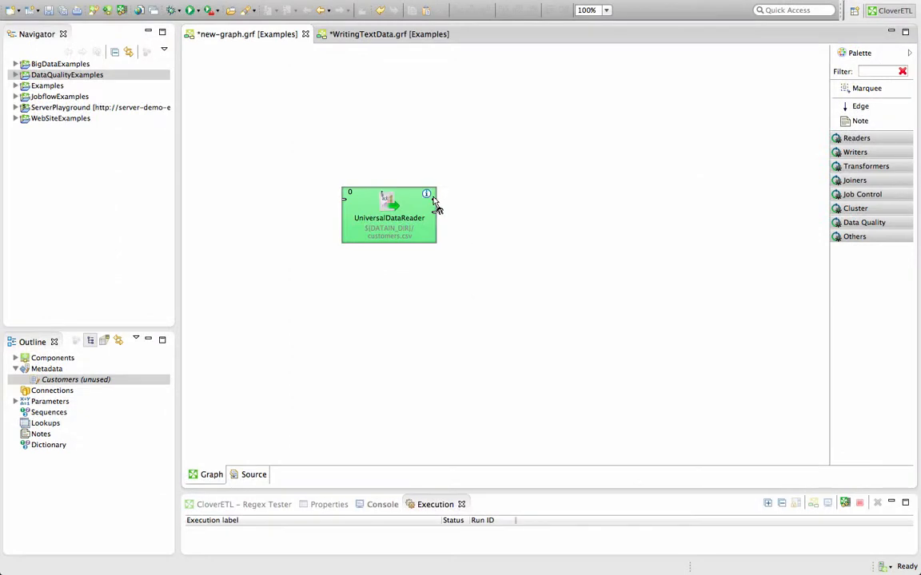
Pull an edge from the reader's output and add a Reformat via the 'refor' search
left_click_drag(434, 204, 526, 214)
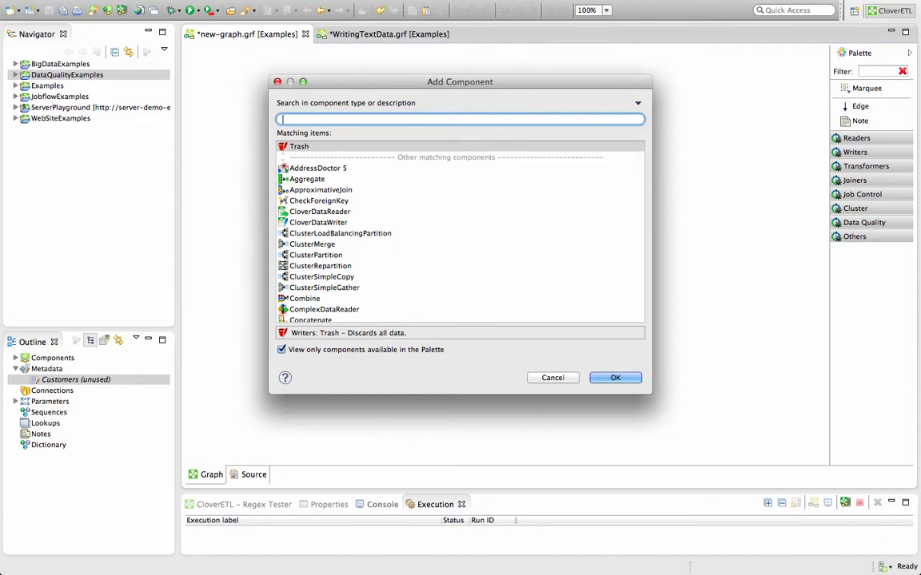
type("refor")
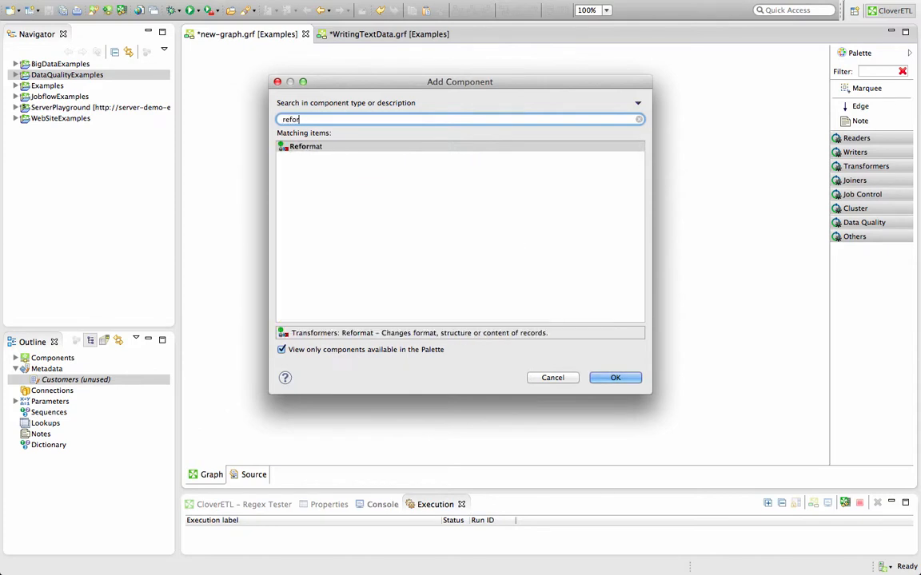
left_click(615, 378)
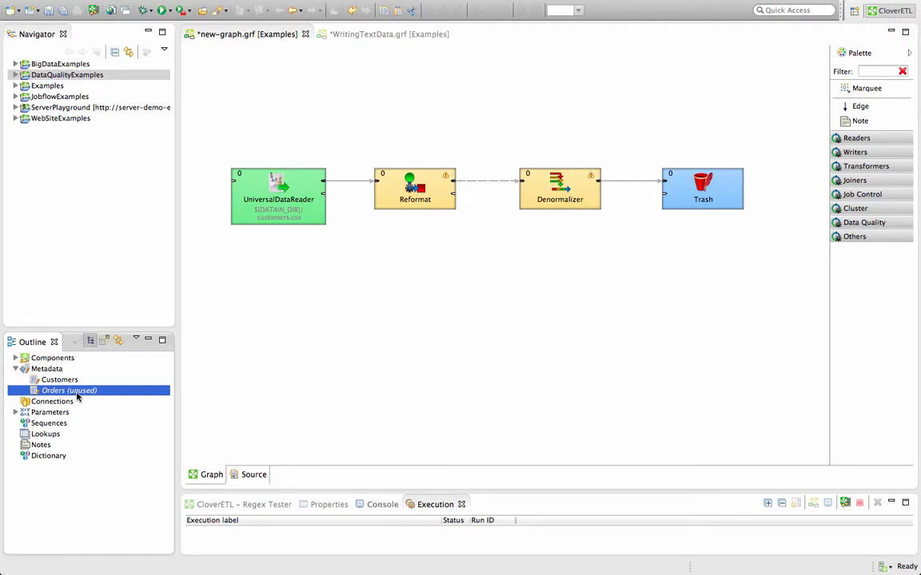
mouse_move(202, 357)
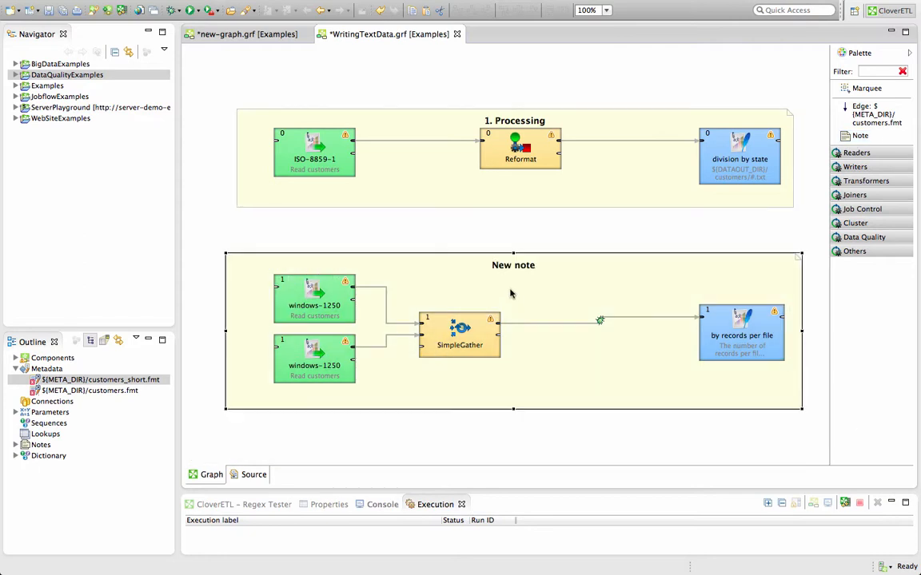
Title the second note '2. Error Handling'
type("2. Error Handling")
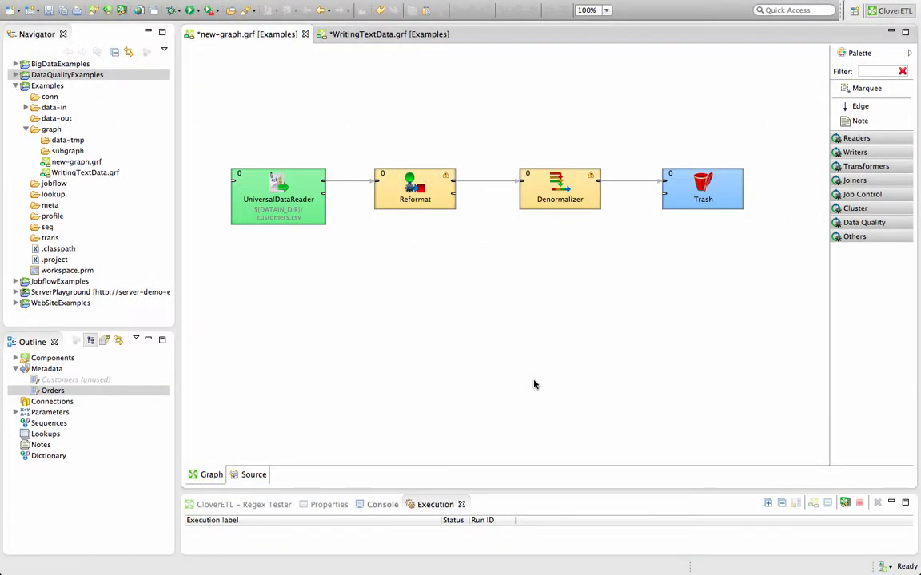
mouse_move(111, 79)
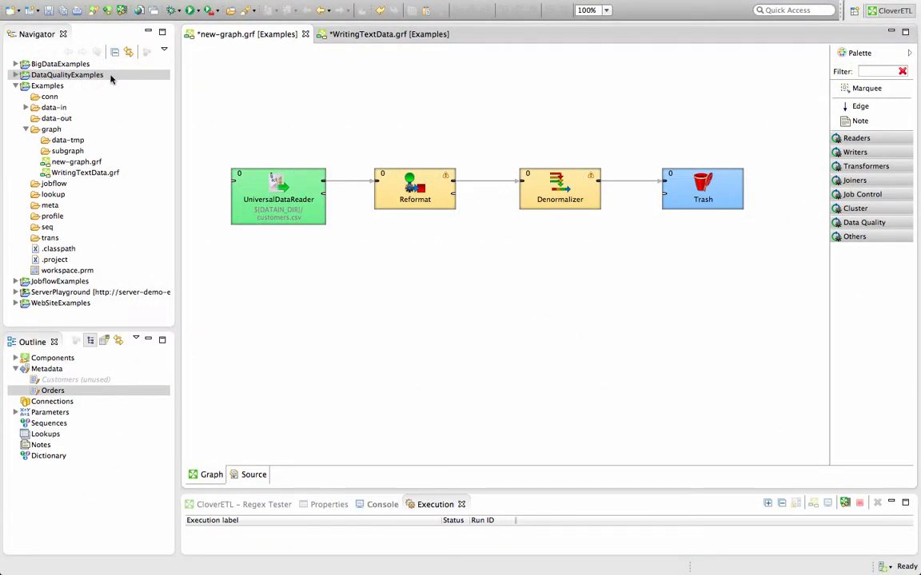
mouse_move(129, 52)
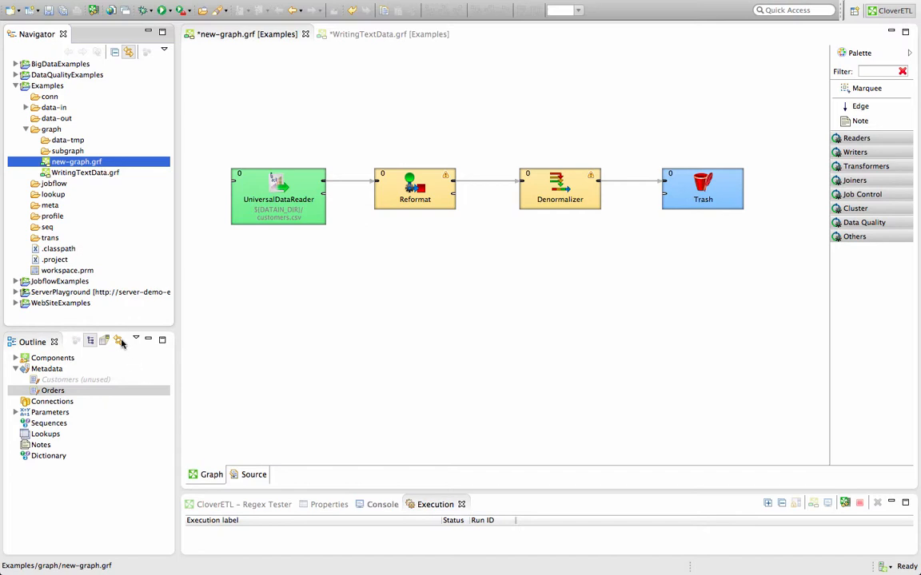
mouse_move(118, 340)
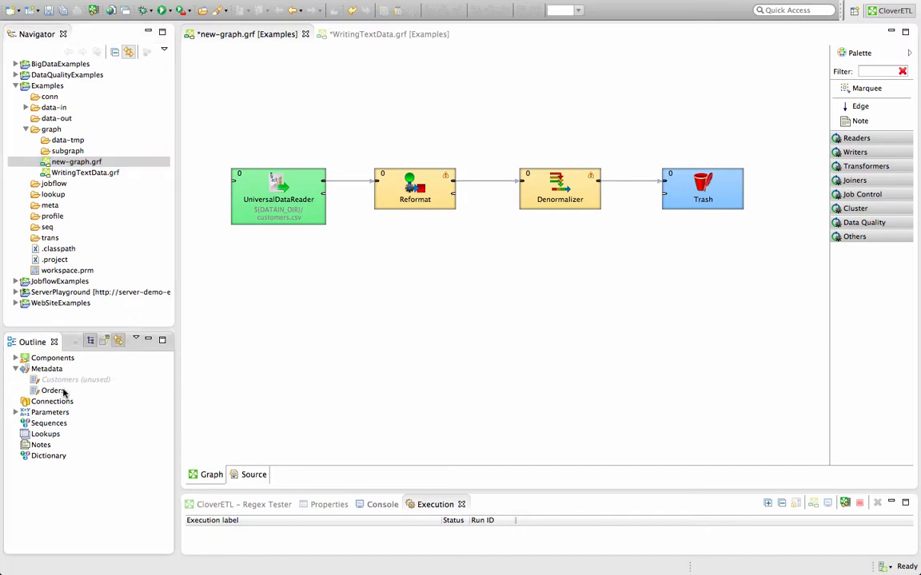
Highlight the edges using Customers and then Orders metadata from the Outline
left_click(76, 380)
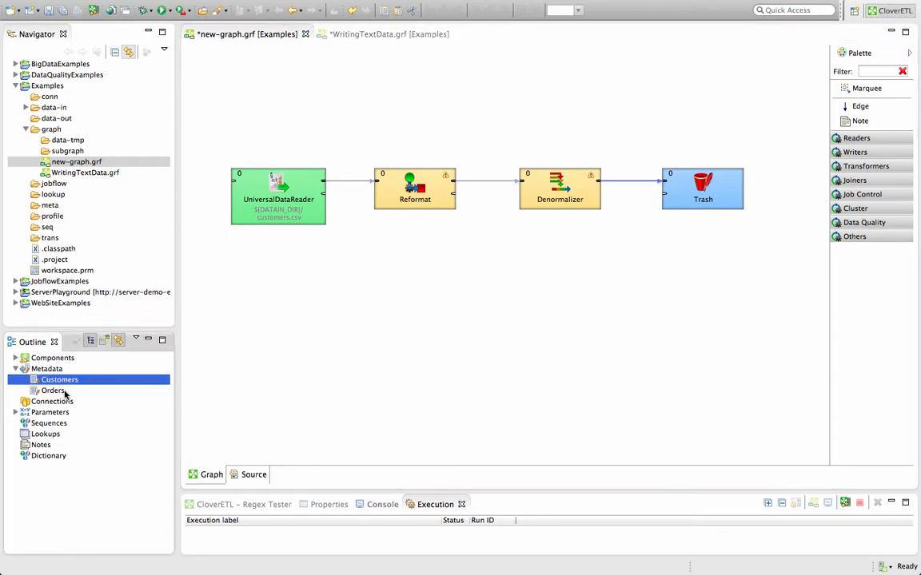
left_click(53, 390)
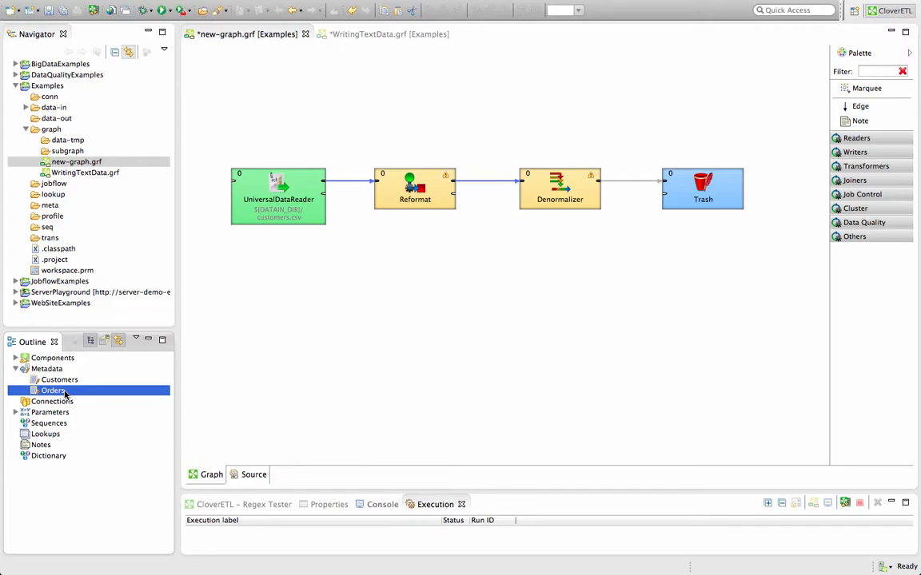